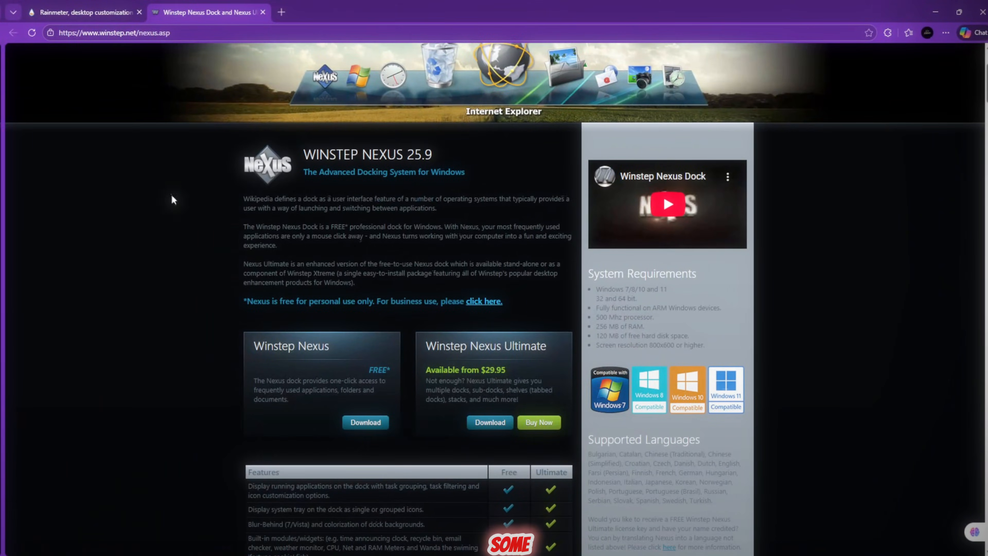
View the rainmeter.net page in Edge, then move on to the Microsoft Store
click(85, 12)
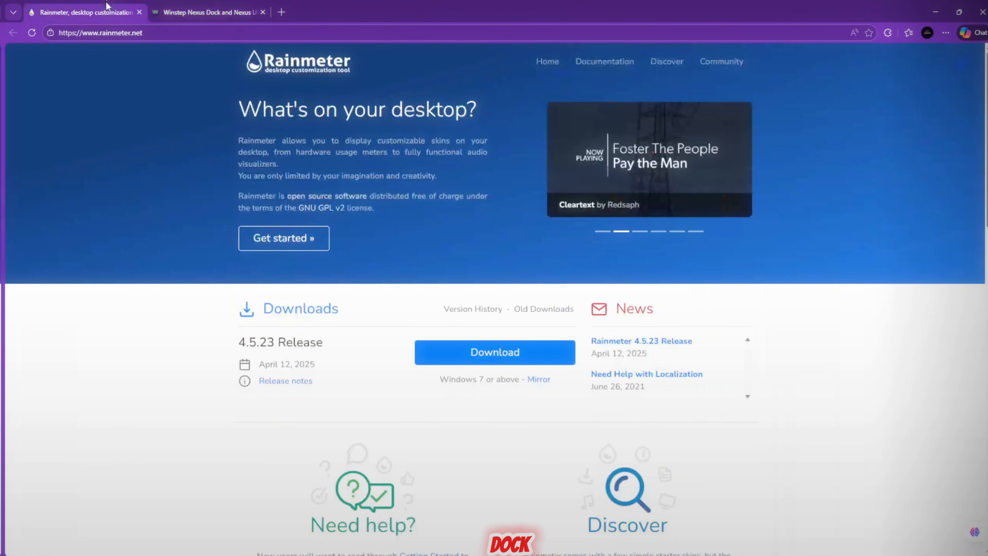
click(208, 12)
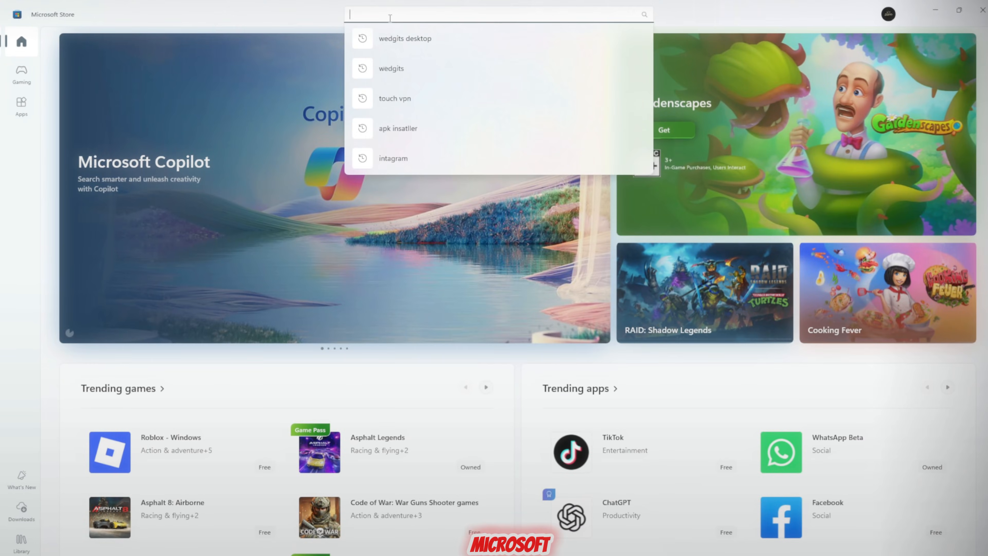
Search the Store for 'lii', choose Lively Wallpaper and launch the installed app
text(li)
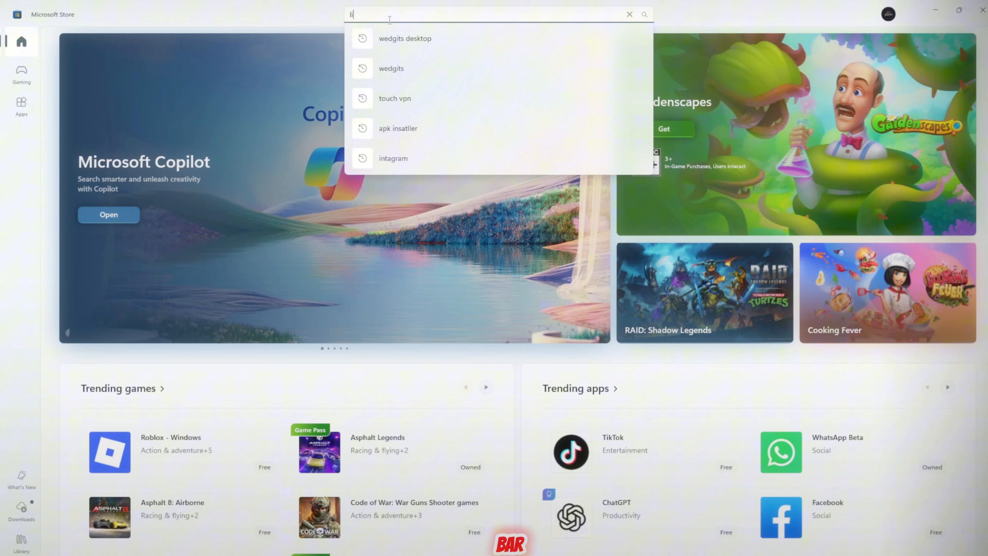
text(i)
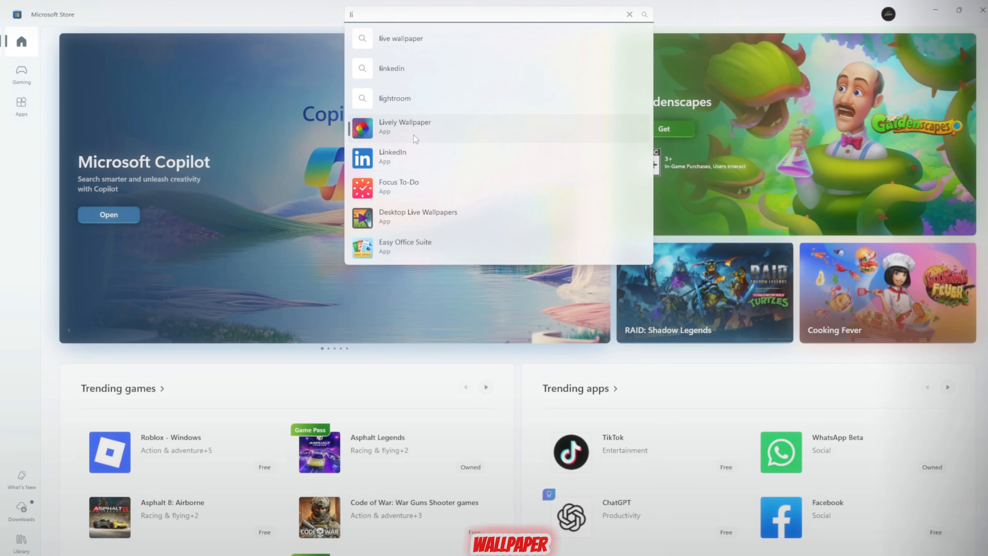
click(405, 126)
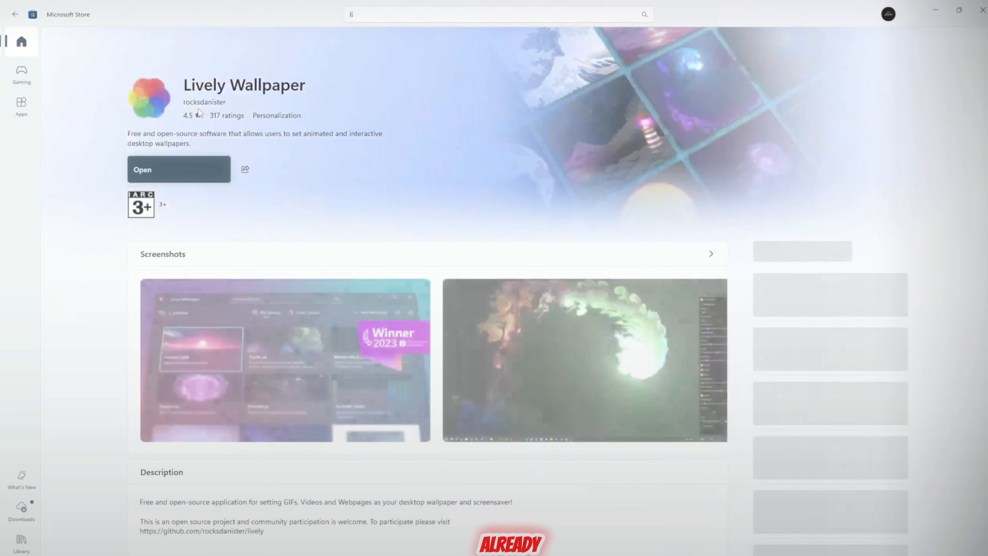
click(179, 169)
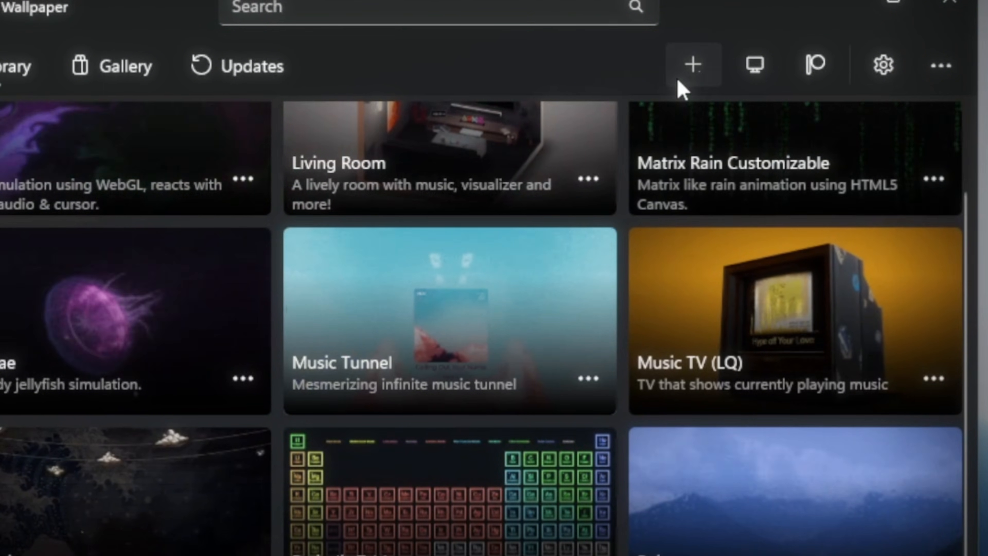
Add the porsche-911-synthwave video from a local file as a wallpaper described 'cars'
click(693, 65)
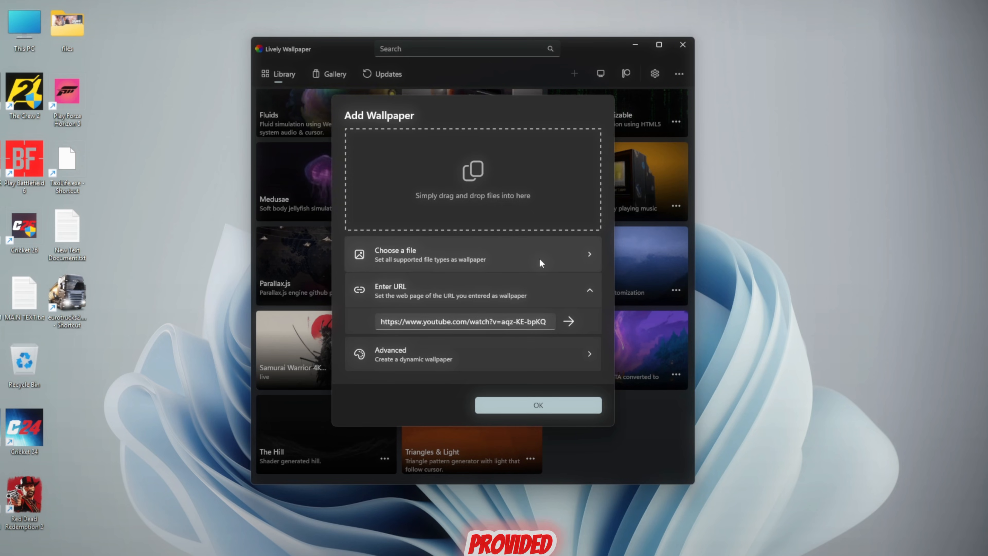
click(567, 321)
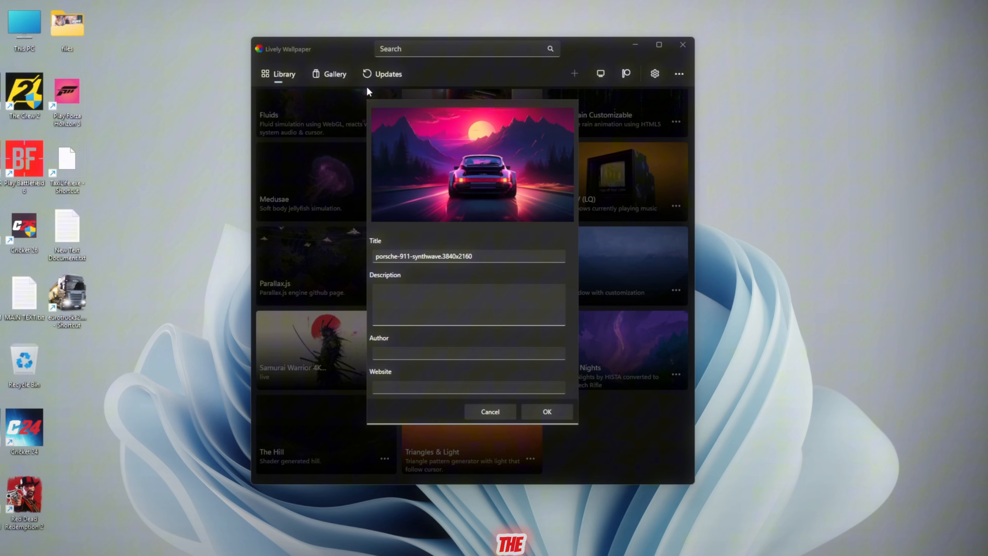
text(car)
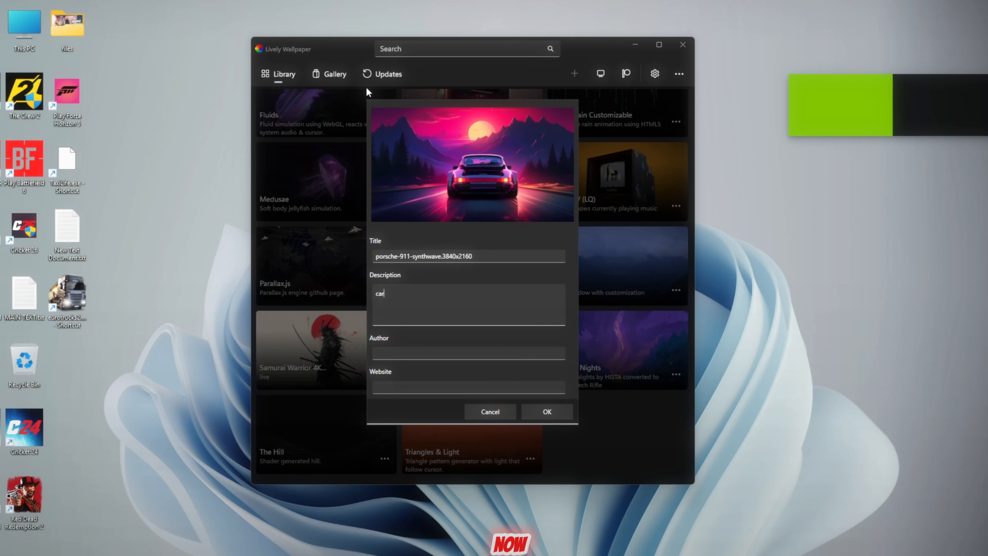
text(s)
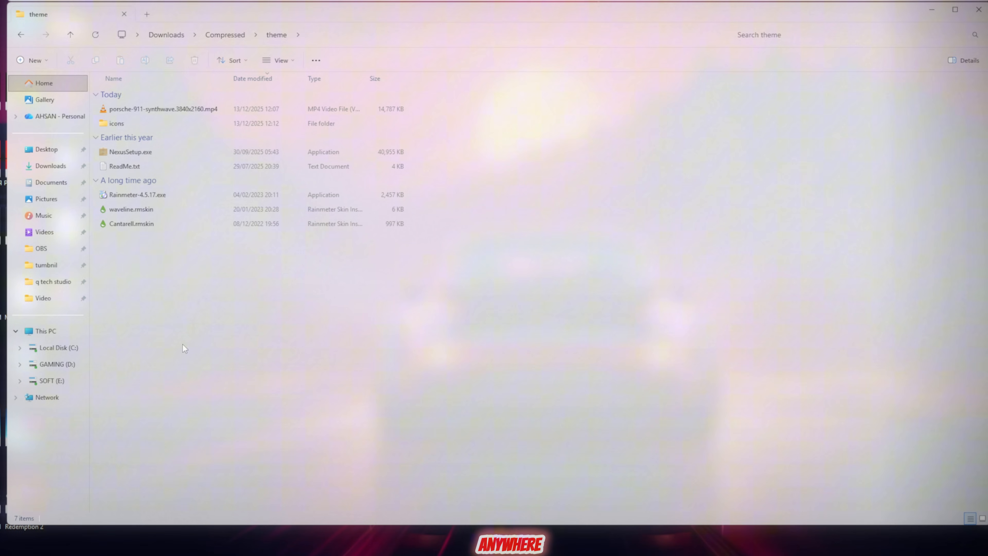
Copy the icons folder to C:, then run NexusSetup.exe from the theme folder and install it
right_click(117, 123)
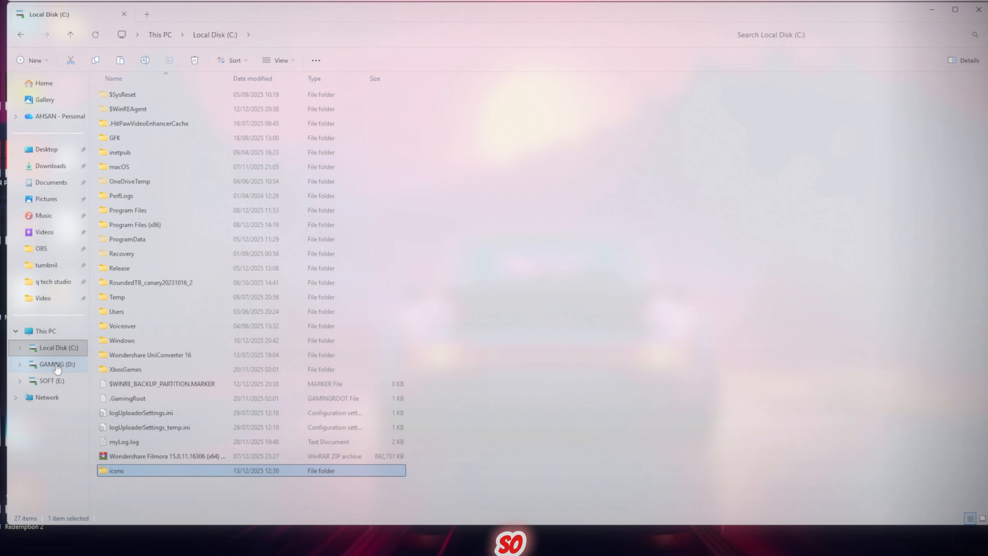
click(50, 166)
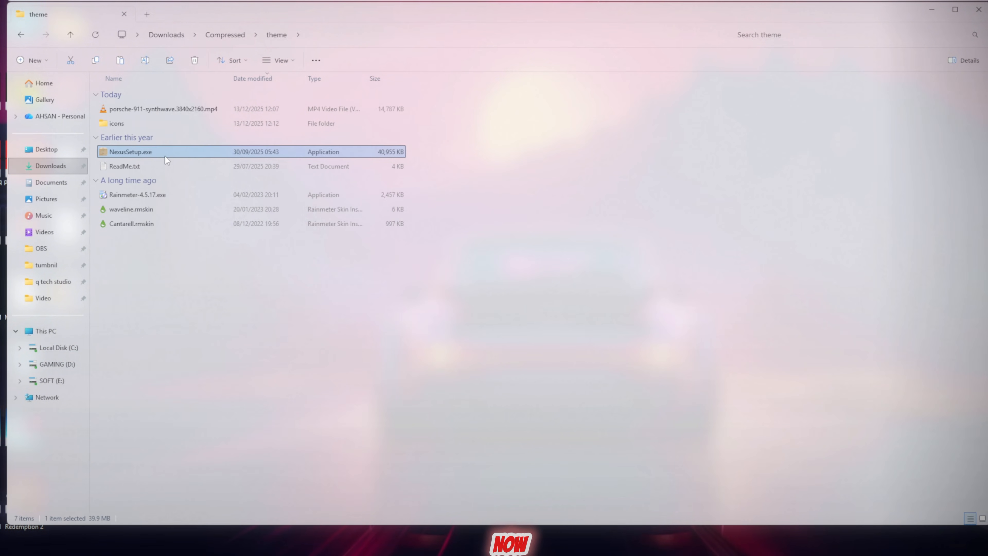
double_click(130, 152)
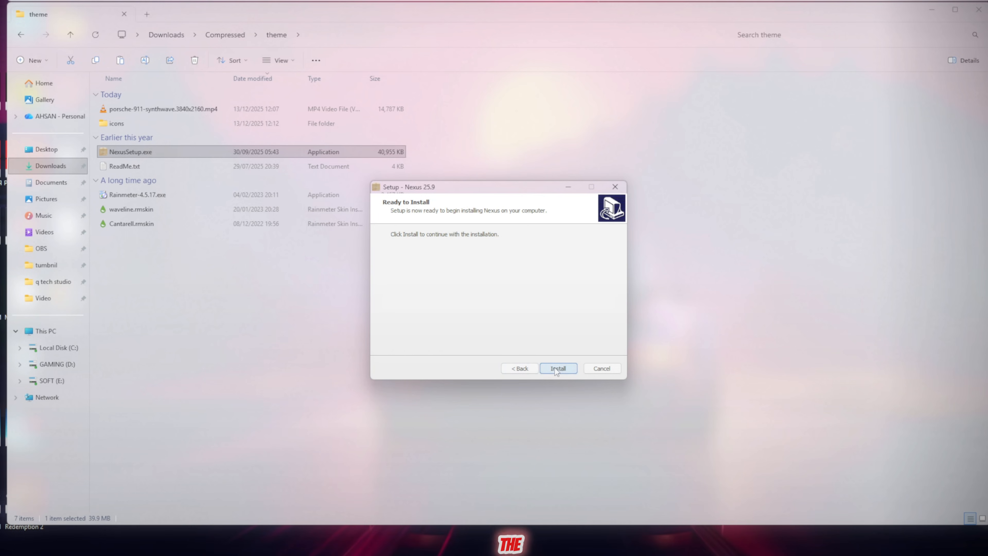
click(557, 368)
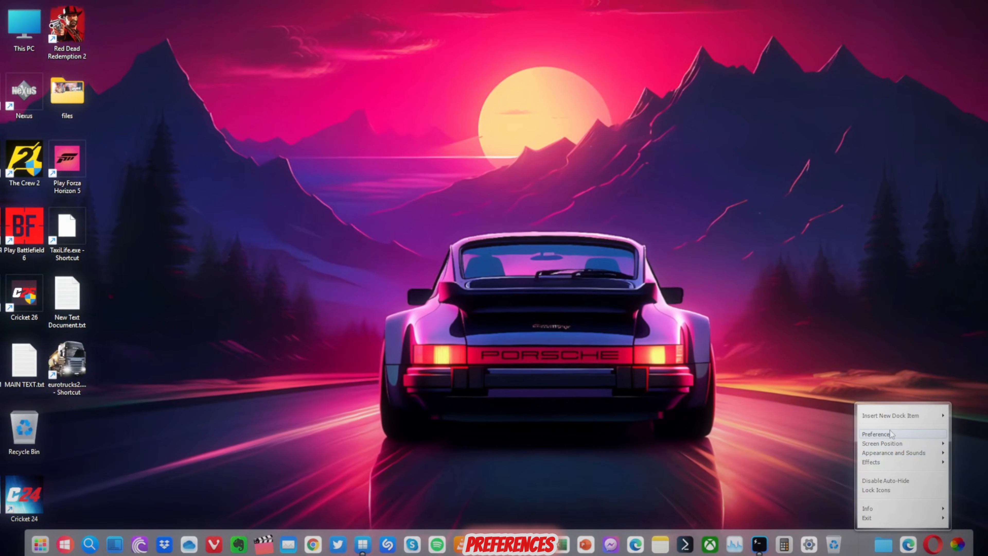
Restore the Nexus dock configuration from backup via Preferences > Advanced > Maintenance
click(875, 433)
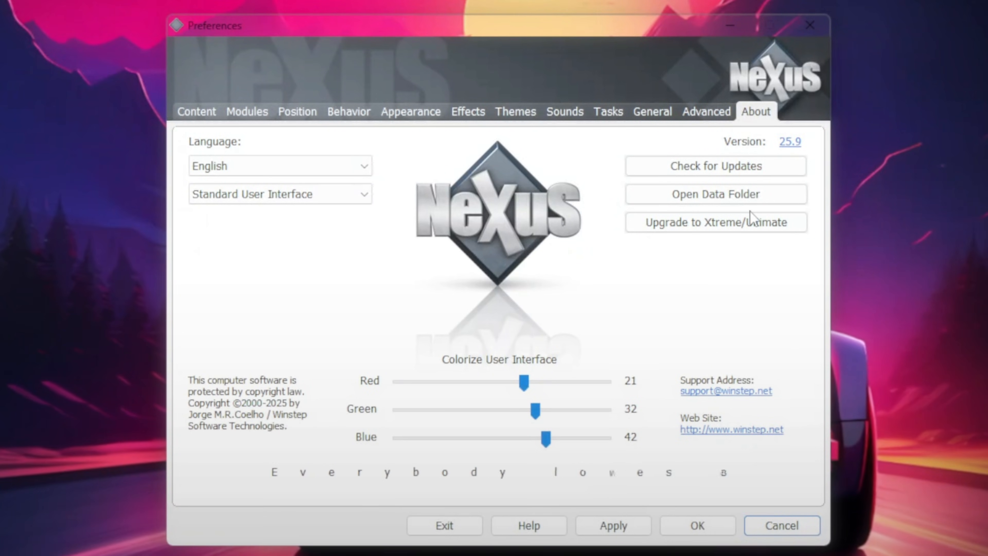
click(706, 112)
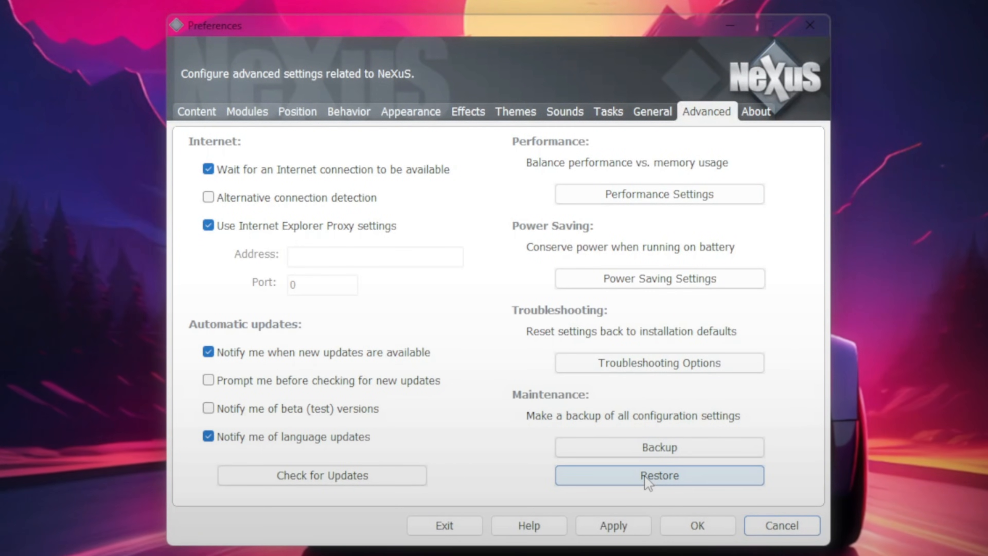
click(659, 475)
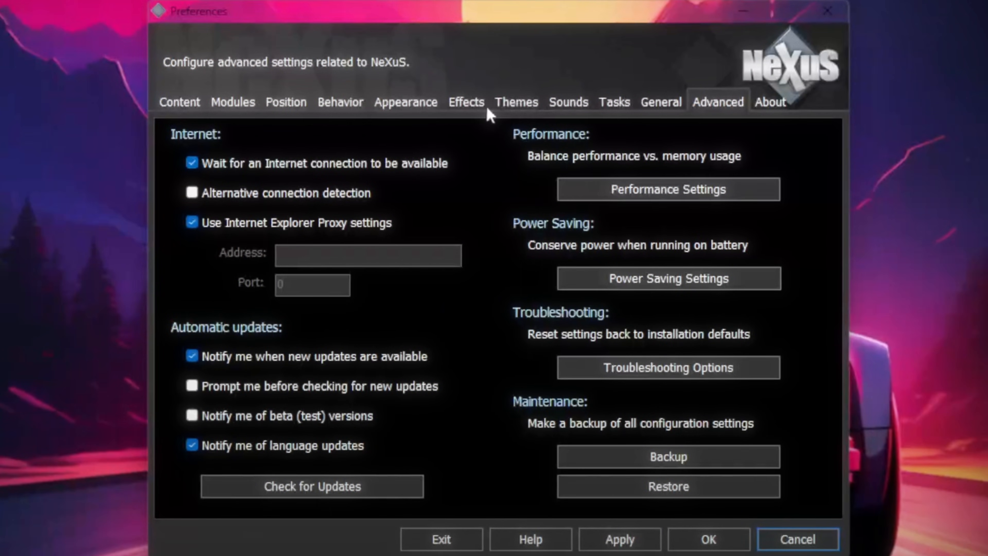
Shrink the dock icon size from 45 to 29 pixels in the Appearance settings
click(405, 101)
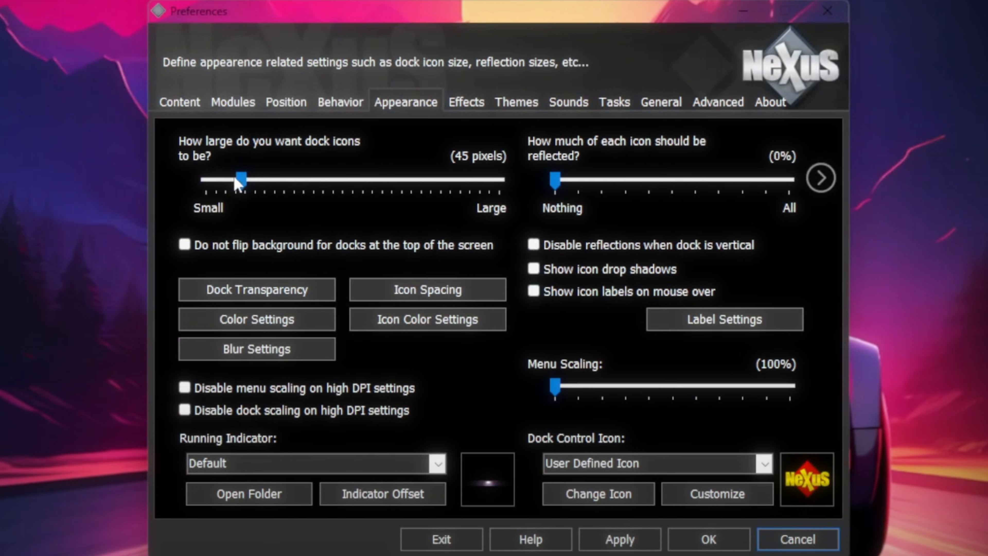
drag(241, 179, 221, 180)
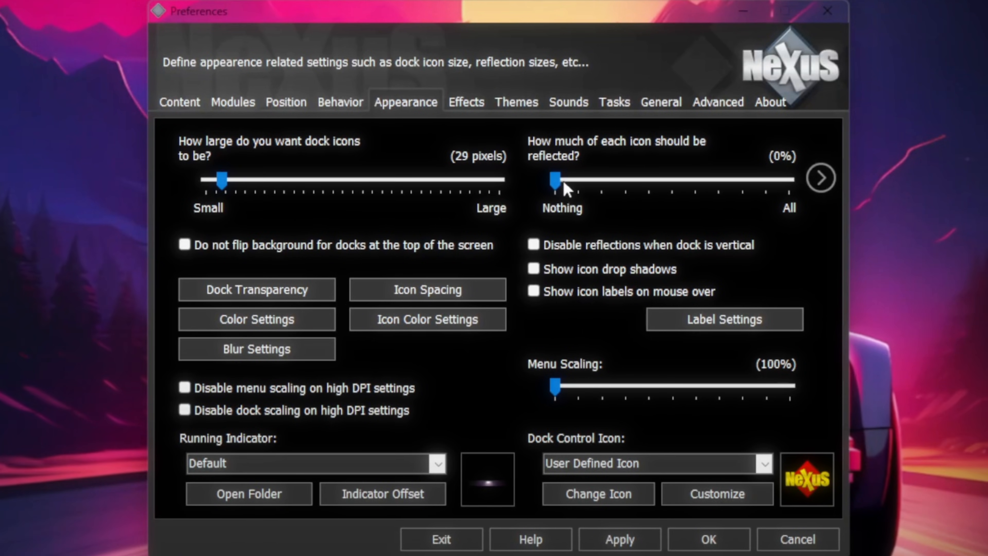
drag(221, 180, 240, 180)
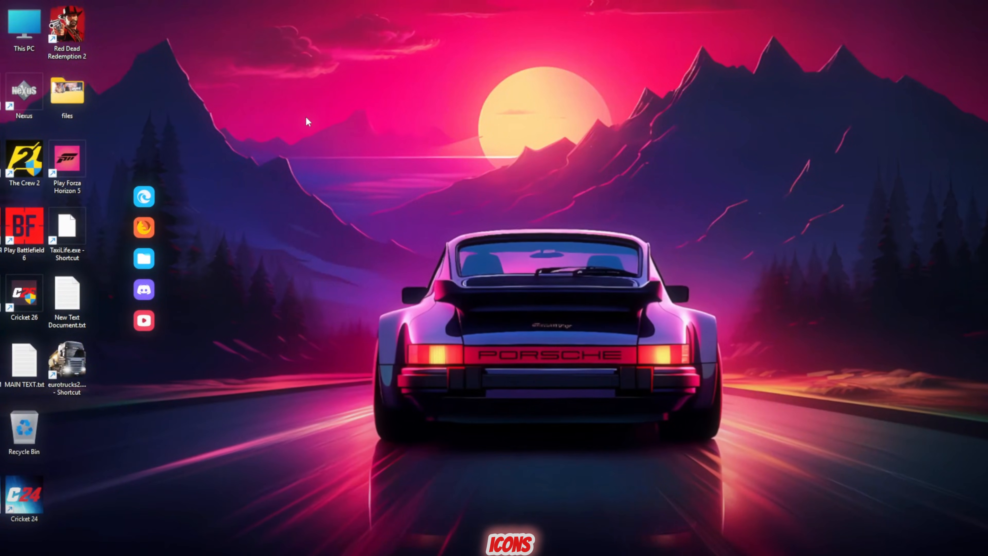
Hide the desktop icons, then choose a Nexus dock setting from the dock's right-click menu
right_click(309, 122)
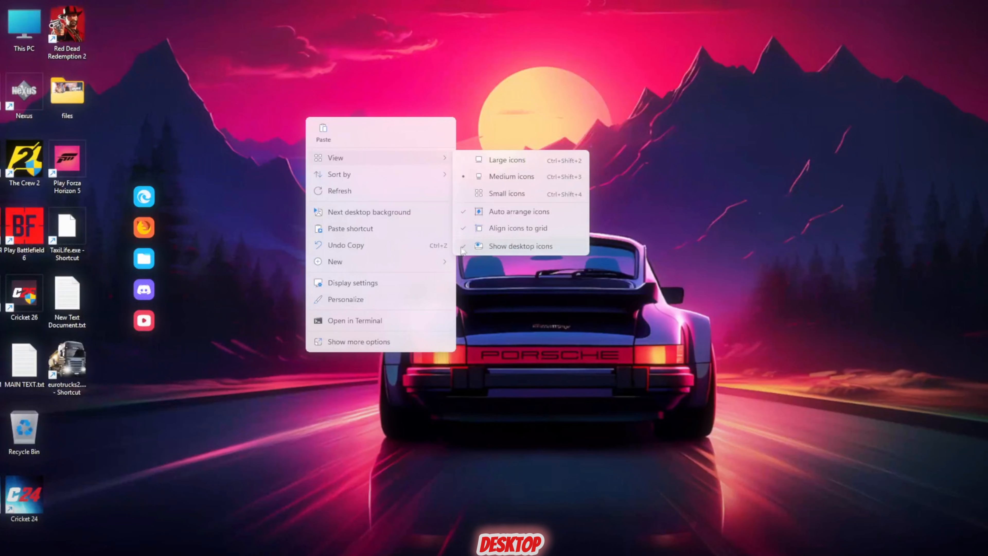
click(520, 246)
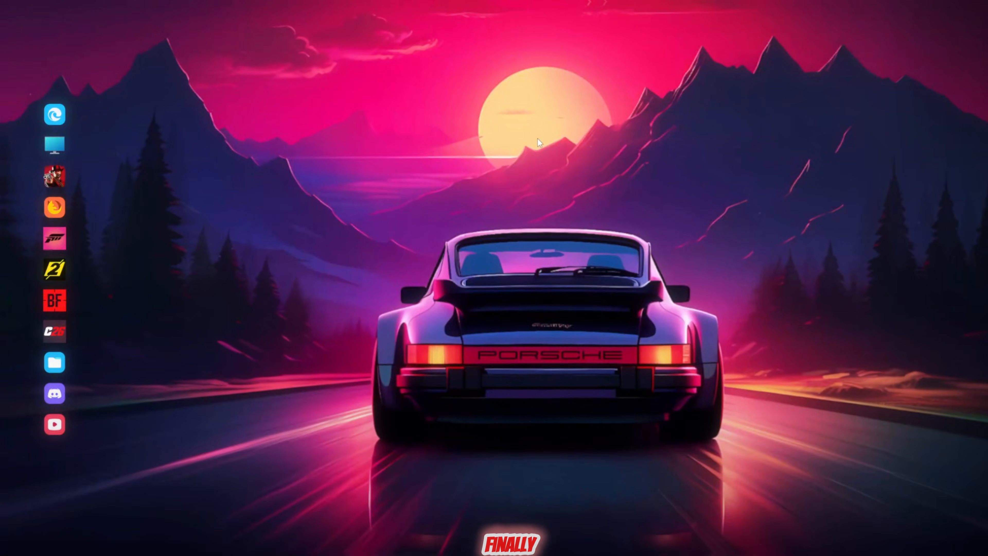
right_click(54, 145)
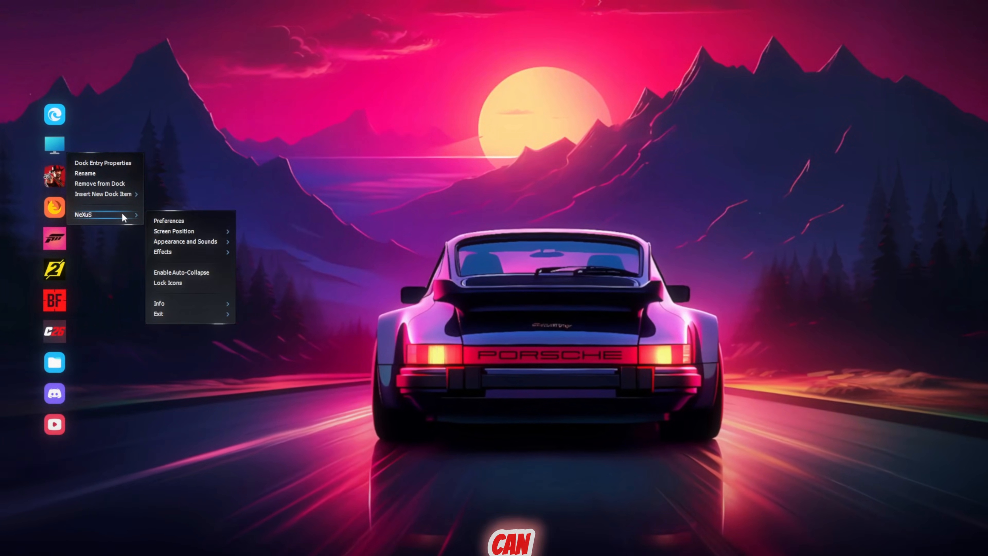
click(168, 221)
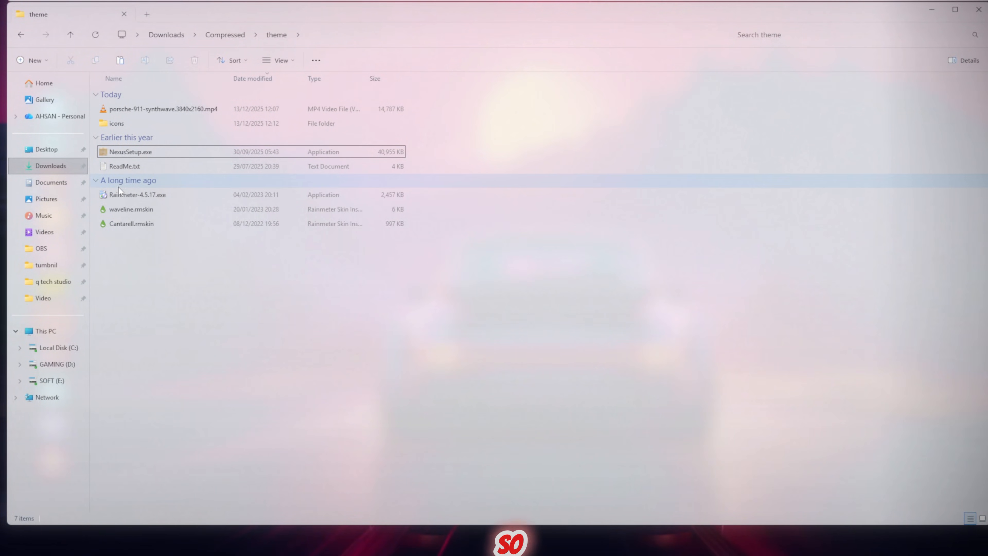
Install Rainmeter-4.5.17 with standard options, then install the waveline and Cantarell skin packages
double_click(135, 194)
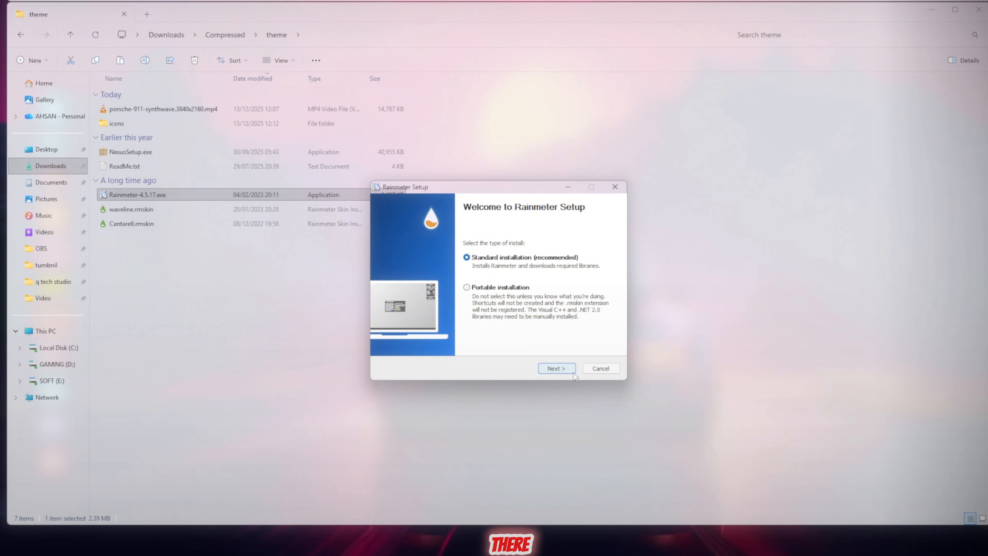
click(556, 368)
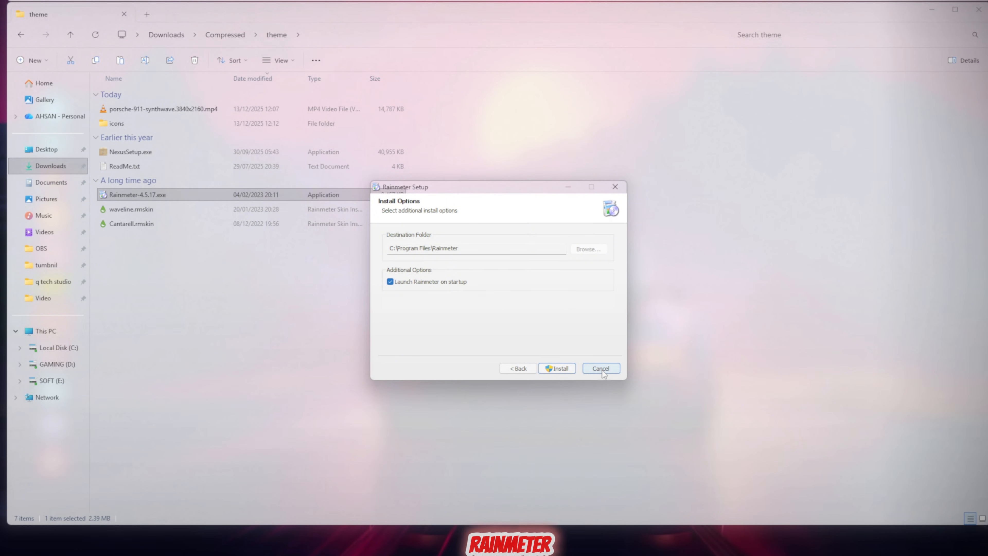
click(599, 369)
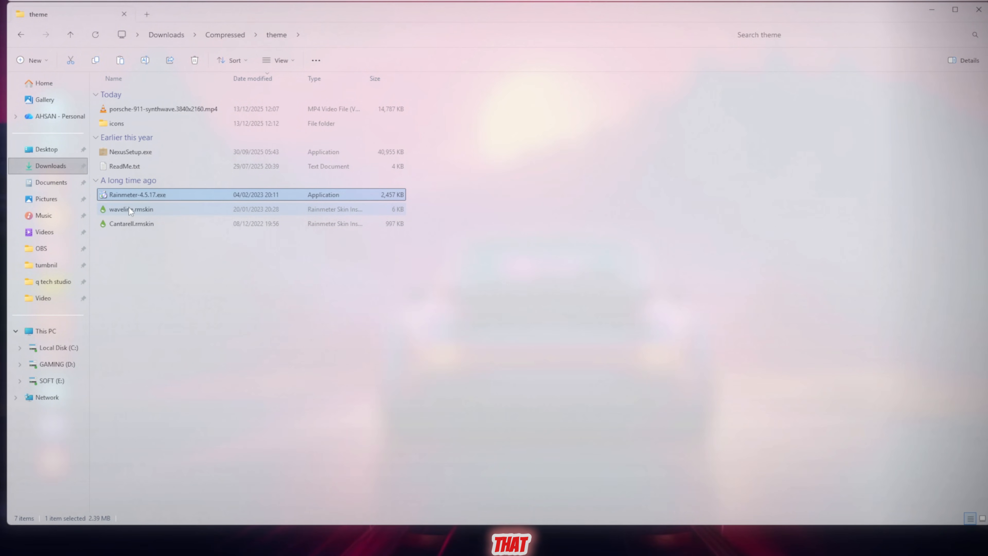
click(132, 224)
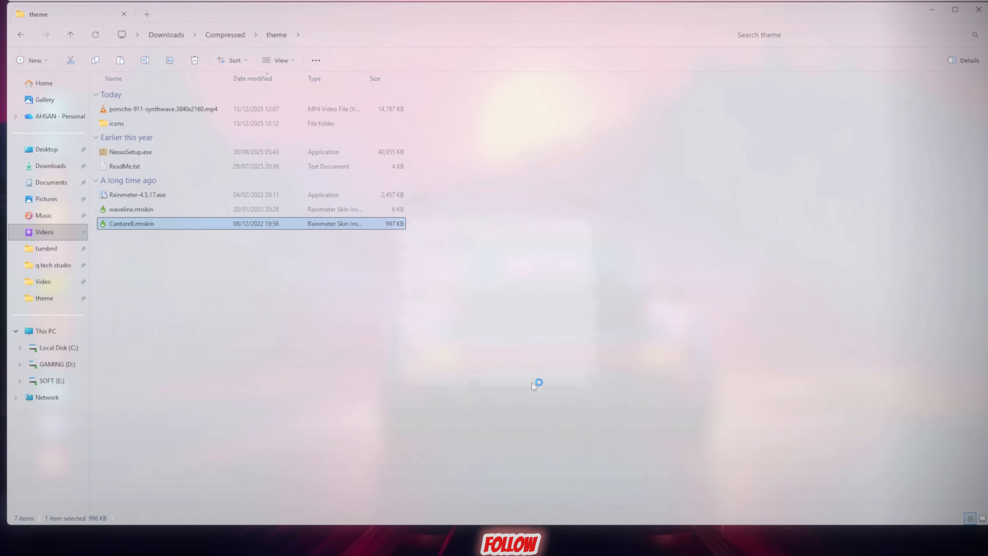
click(131, 209)
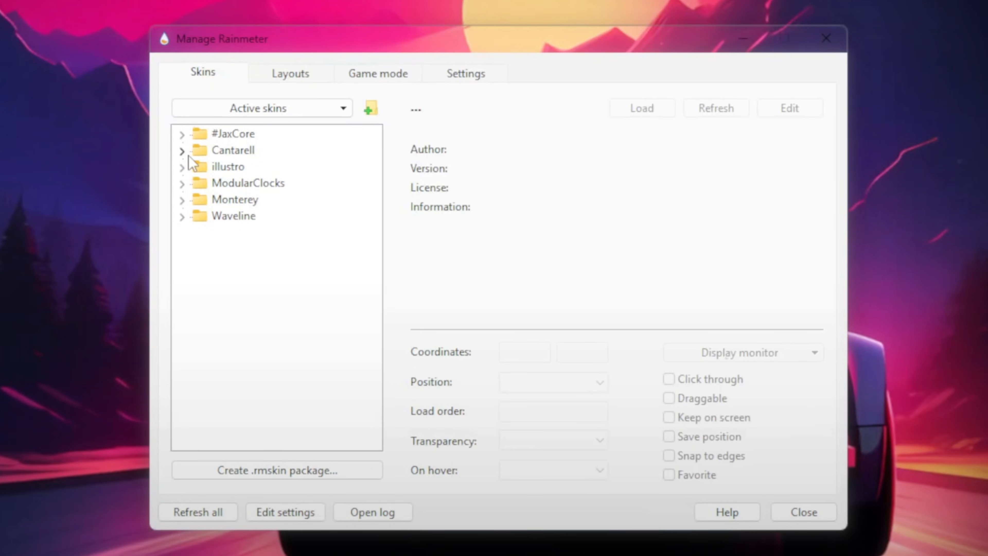
Load Cantarell > Clock > Clock.ini and pick a transparency level for the desktop clock
click(182, 150)
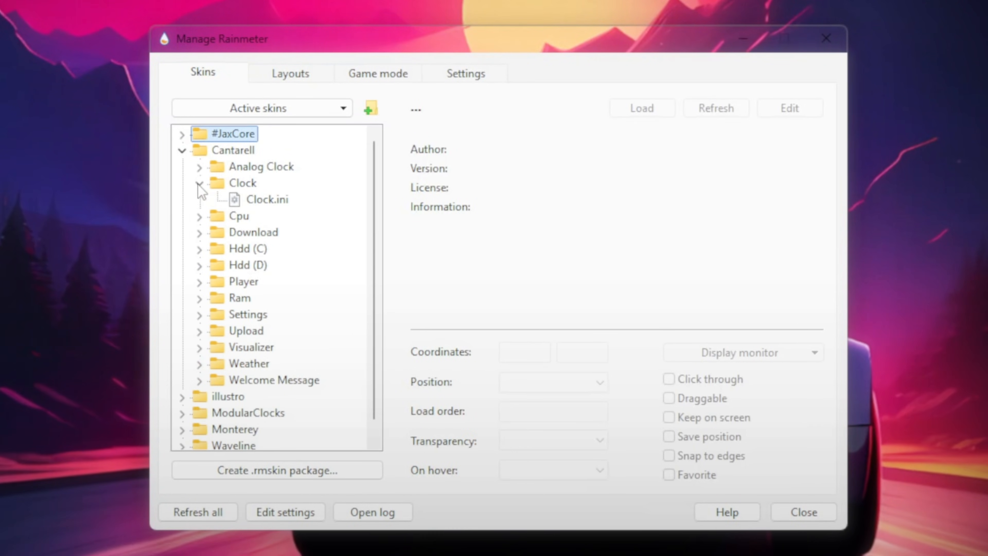
click(266, 200)
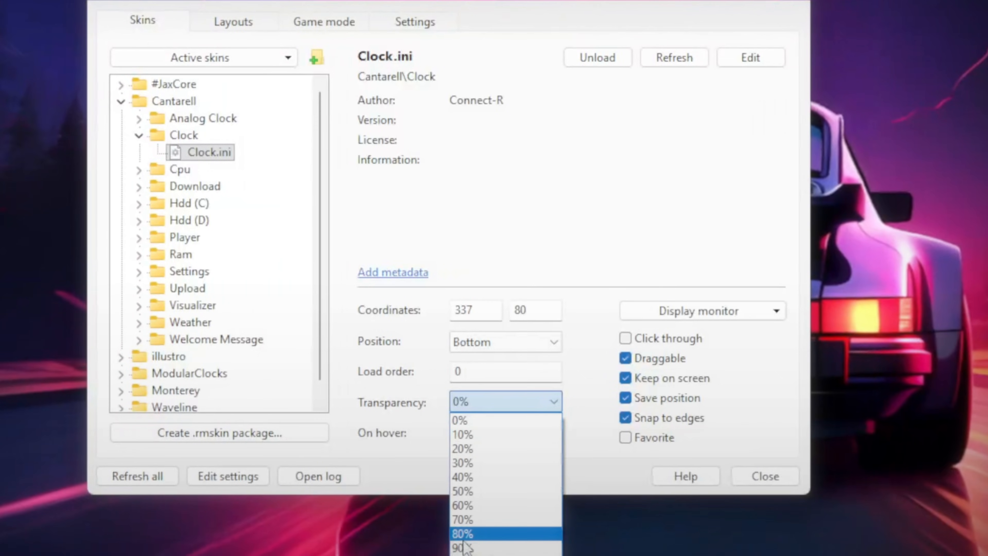
click(462, 449)
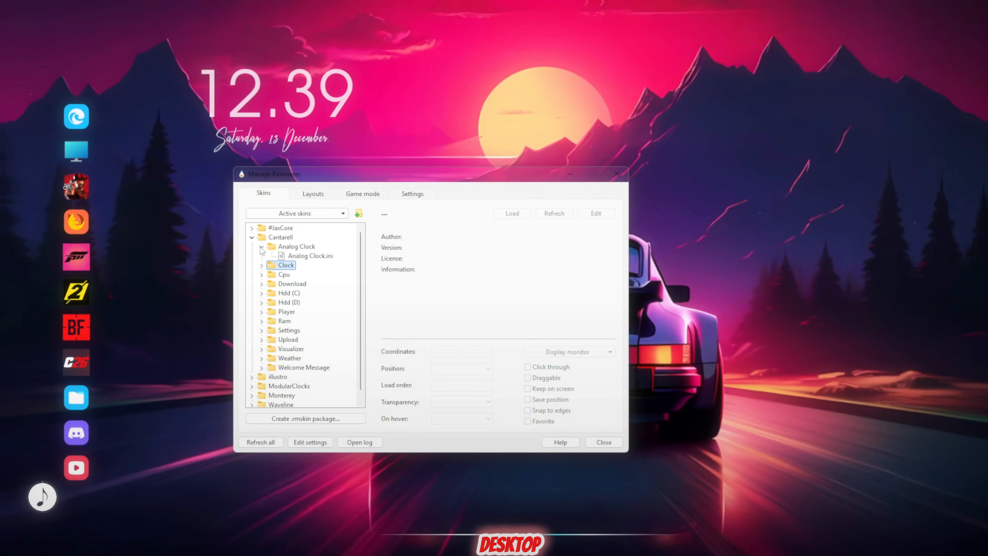
Collapse Cantarell, expand Waveline and load its Skin.ini visualizer onto the desktop
click(252, 236)
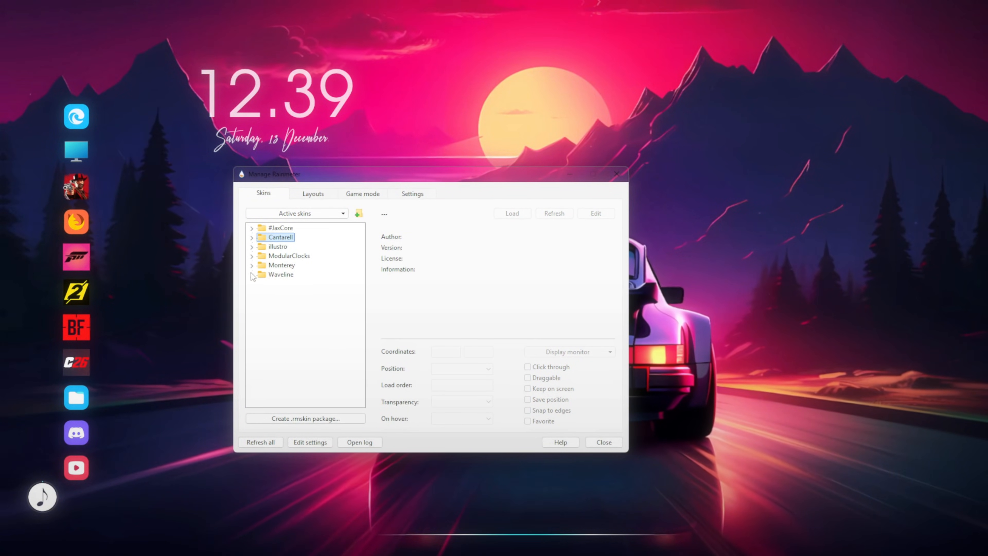
click(289, 293)
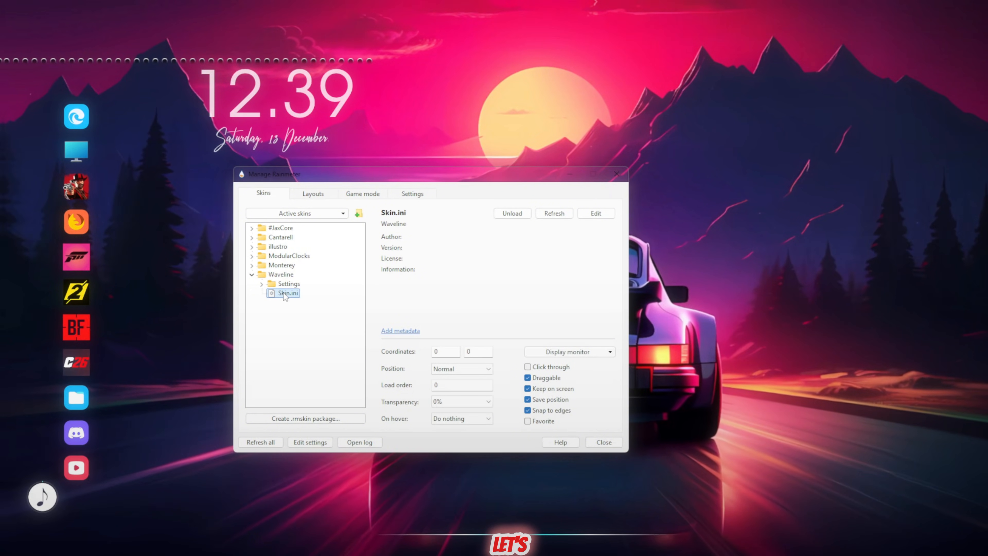
click(290, 283)
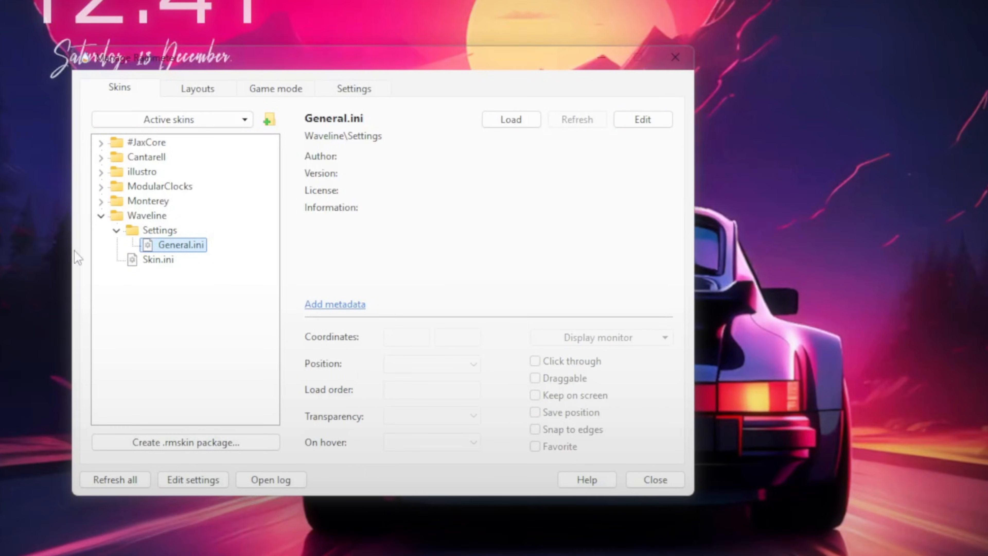
Give Waveline 26 bars of width 4 and height 116 with a 125,18,26 fill and 0,0,0 stroke
click(495, 117)
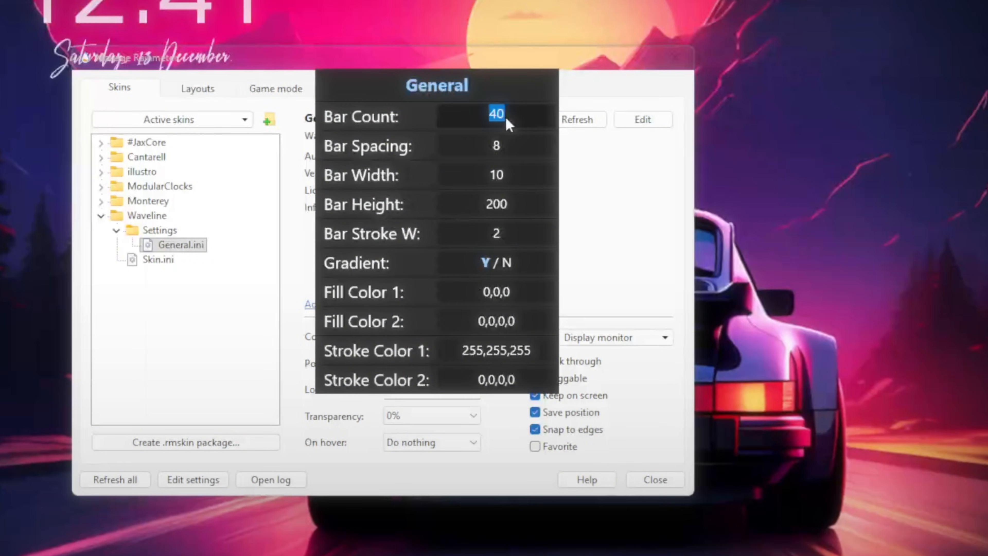
text(26)
click(496, 204)
text(116)
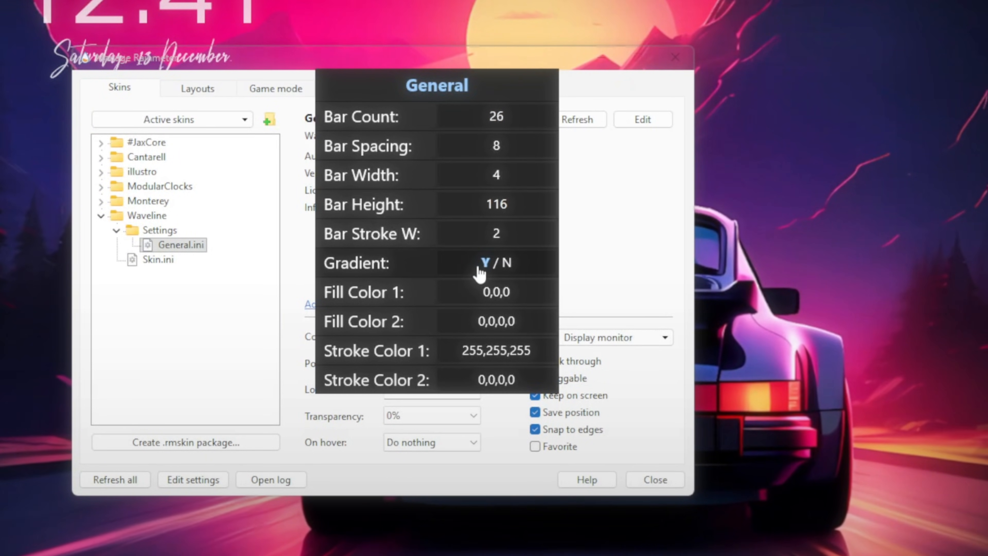
double_click(496, 291)
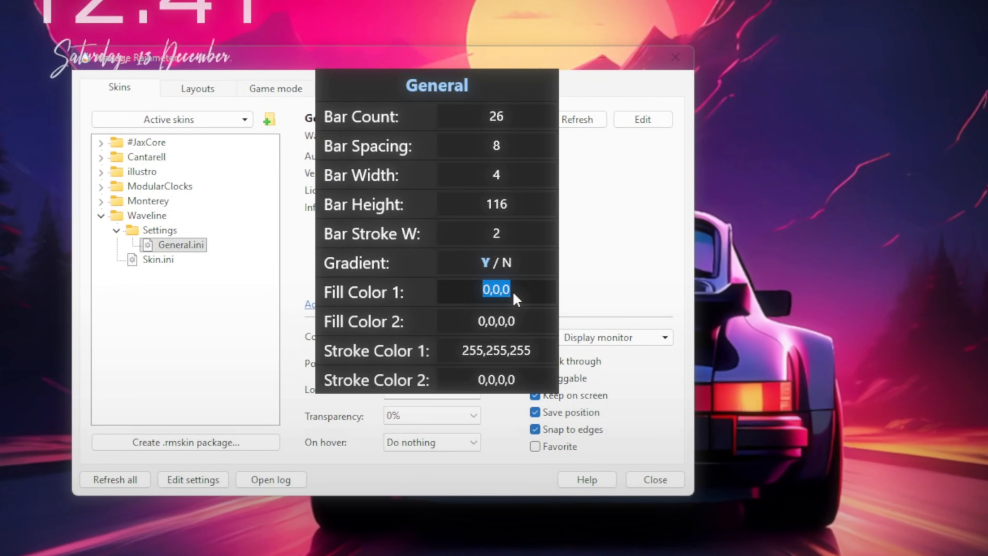
text(125,18,26)
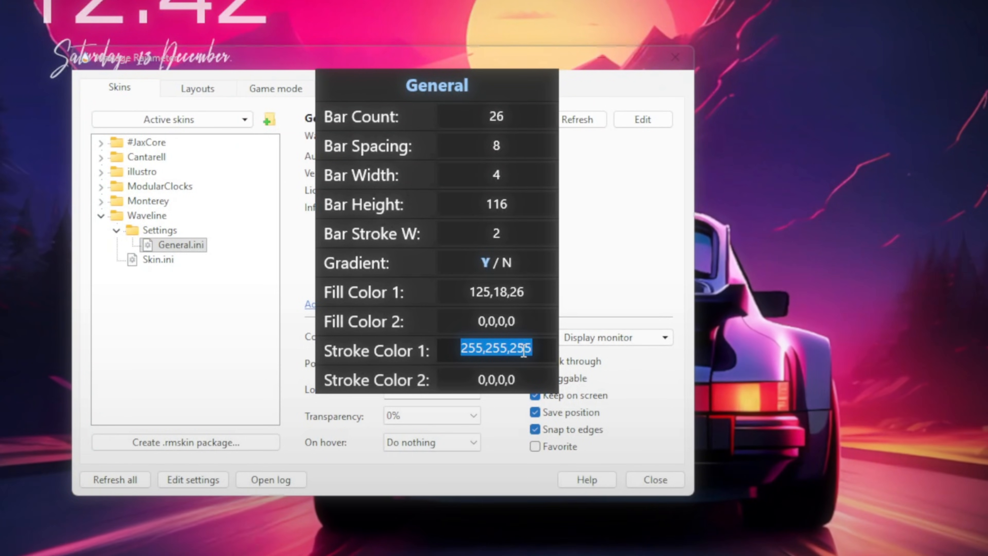
text(0,0,0,0)
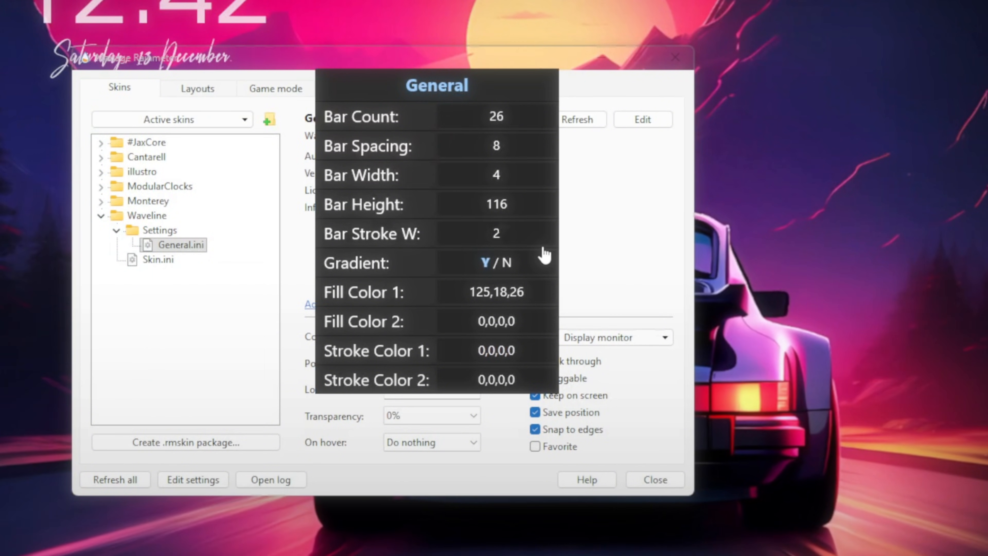
click(337, 213)
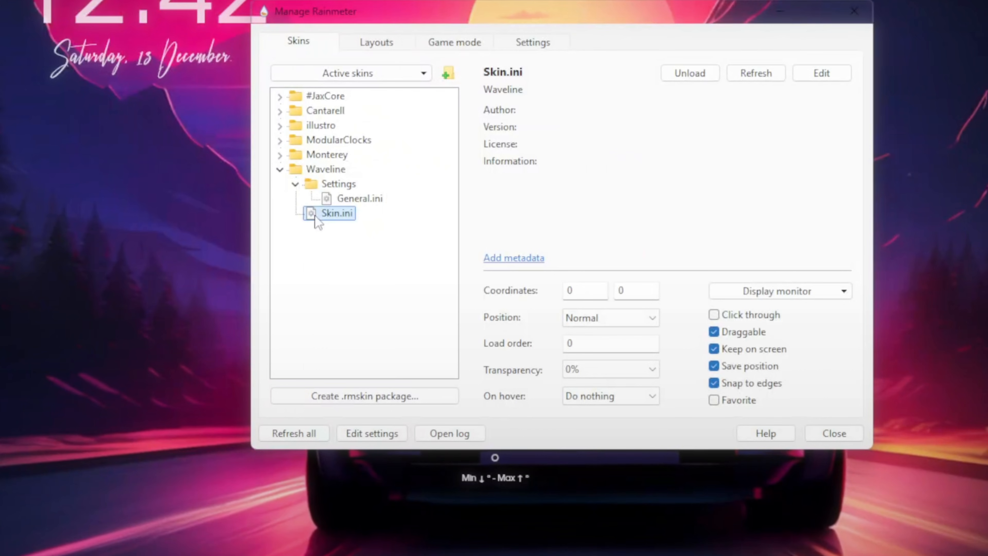
Select Waveline's Skin.ini, leave the manager and head to YouTube for music
click(833, 433)
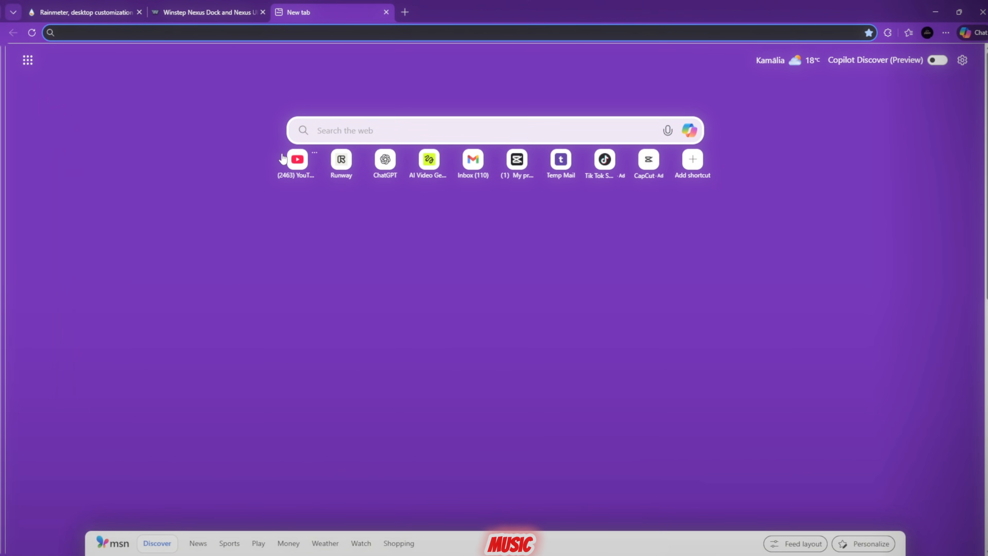
click(936, 12)
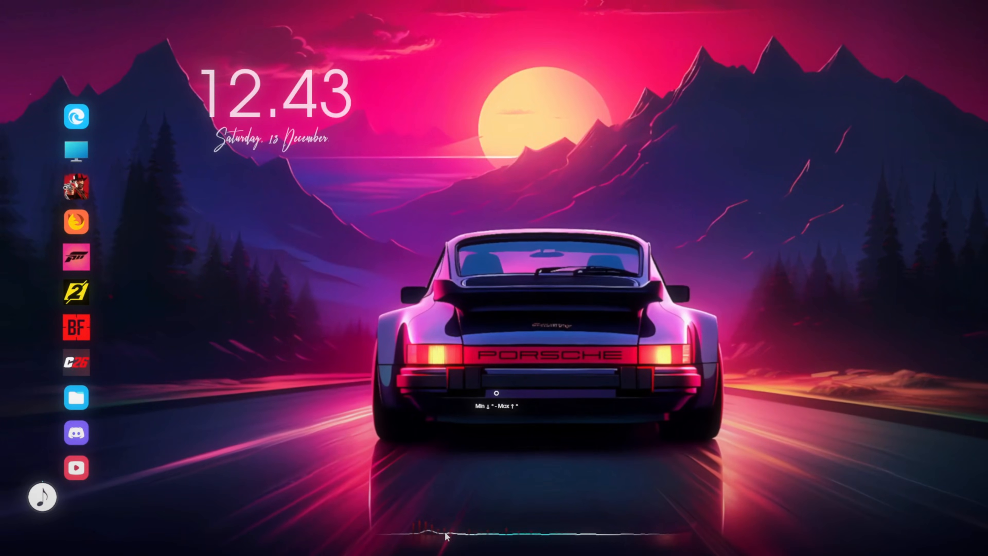